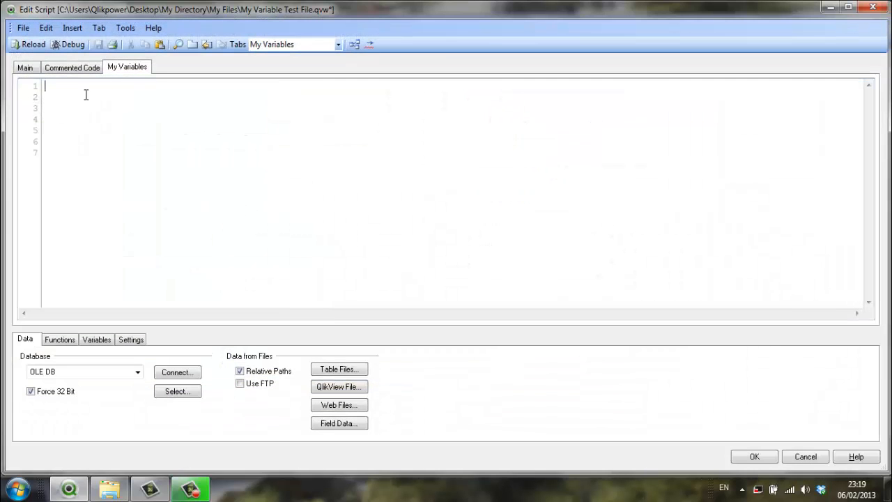
Review the commented loop code, then open My Variables.xls in the Table Files wizard
{"action": "left_click", "coordinate": [74, 66]}
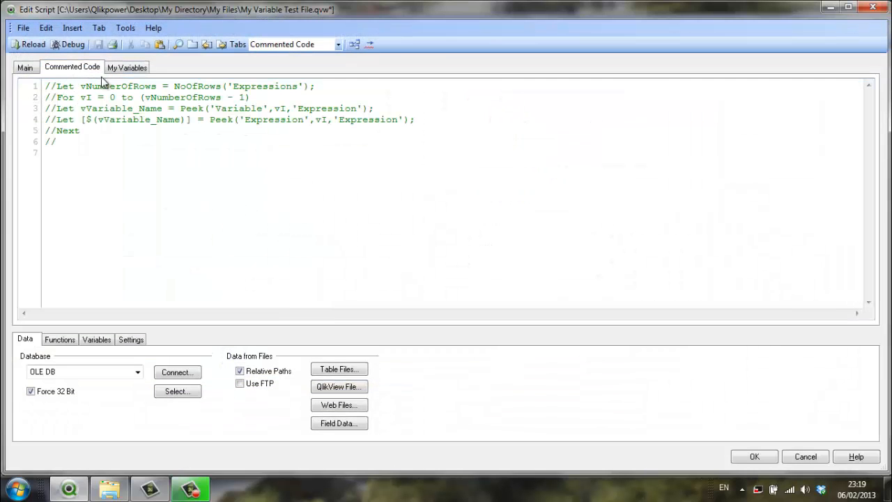
{"action": "mouse_move", "coordinate": [116, 82]}
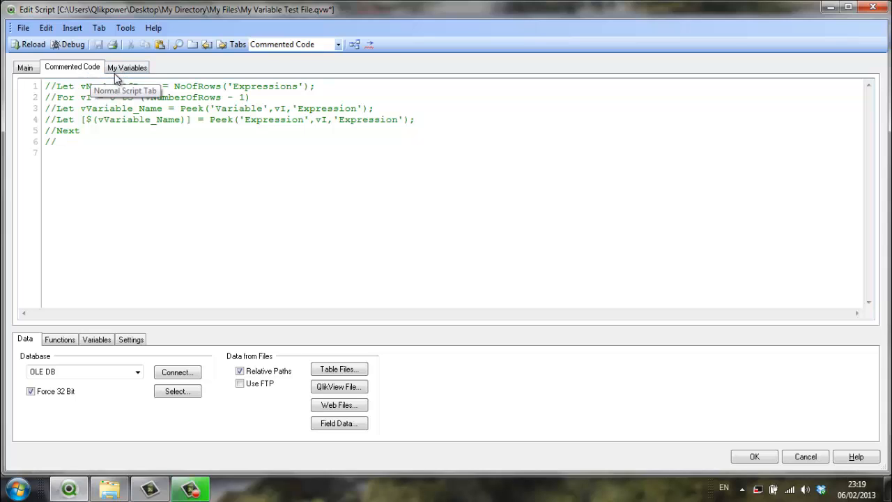
{"action": "left_click", "coordinate": [124, 67]}
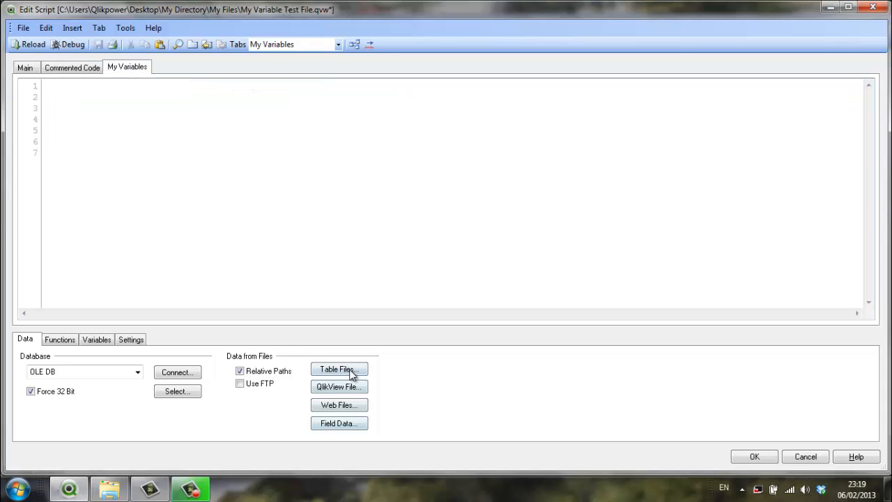
{"action": "left_click", "coordinate": [339, 369]}
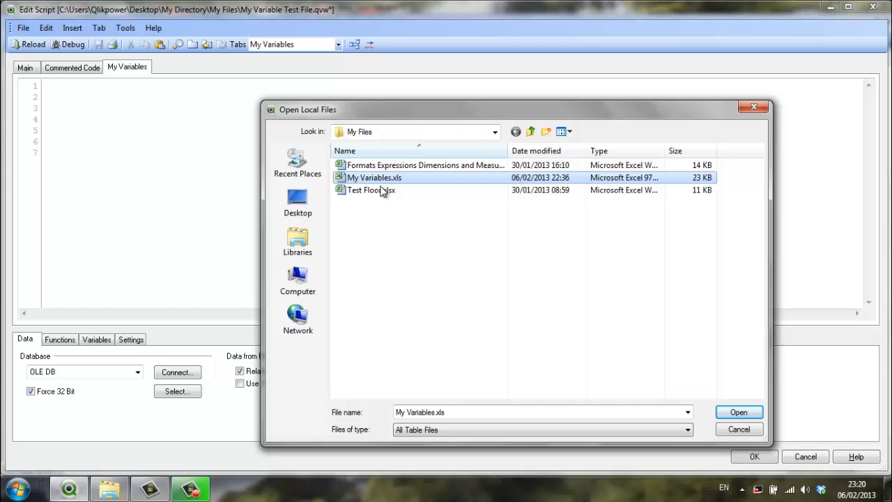
{"action": "mouse_move", "coordinate": [736, 430]}
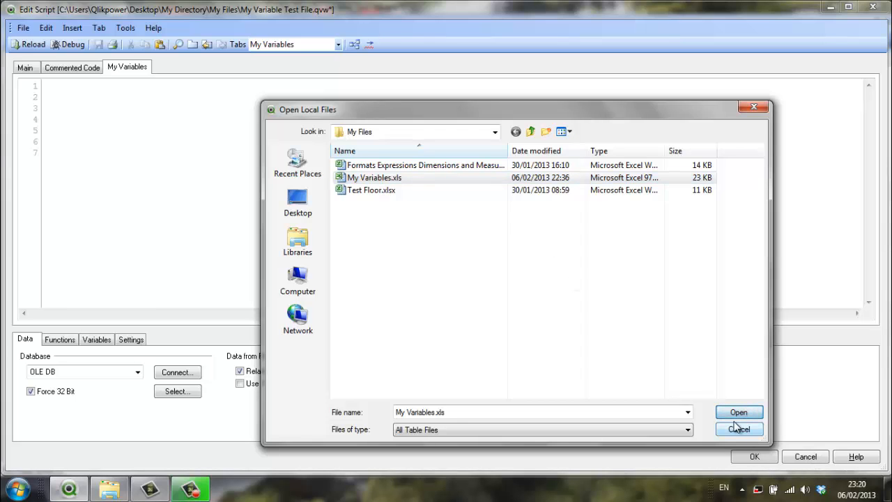
{"action": "left_click", "coordinate": [739, 412]}
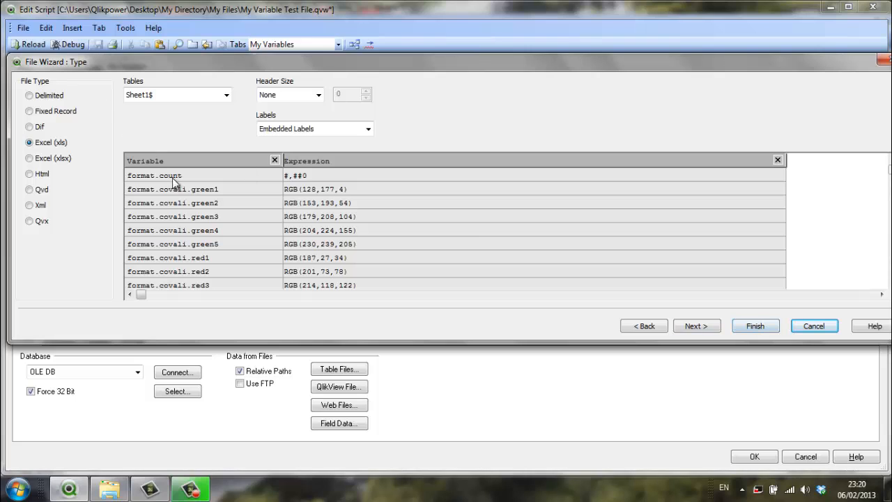
{"action": "mouse_move", "coordinate": [630, 231]}
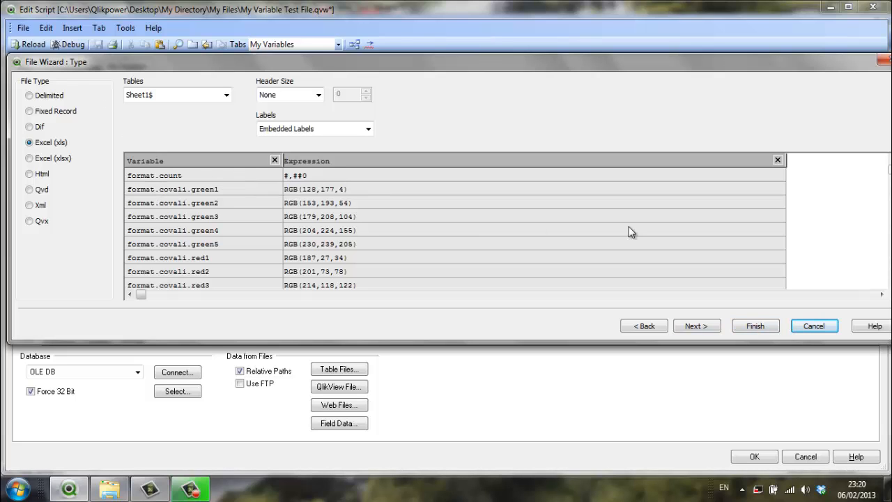
Finish the wizard and label the Variable/Expression load as 'Expressions:'
{"action": "left_click", "coordinate": [755, 325]}
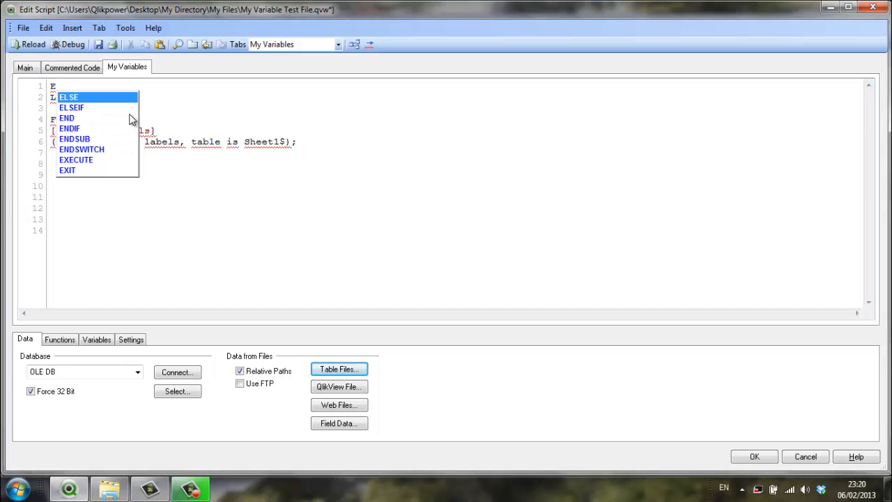
{"action": "type", "text": "Expressio"}
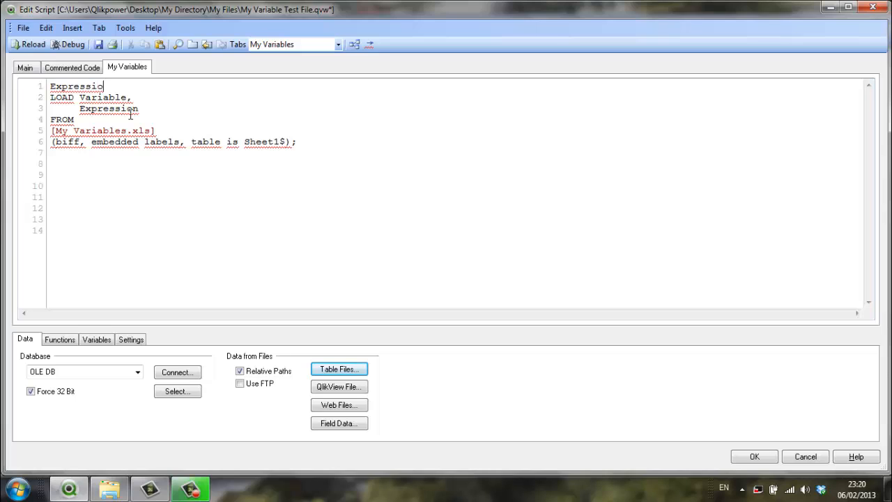
{"action": "type", "text": "ns:"}
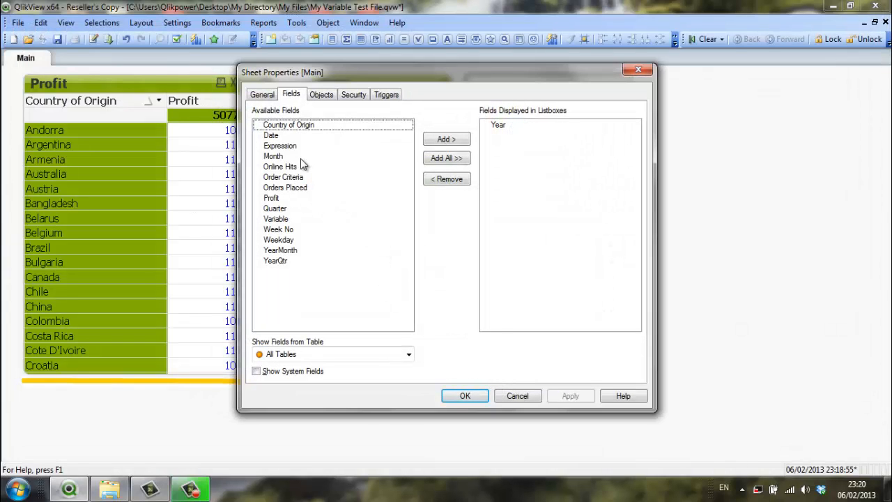
Place an Expression list box on the Main sheet
{"action": "left_click", "coordinate": [280, 145]}
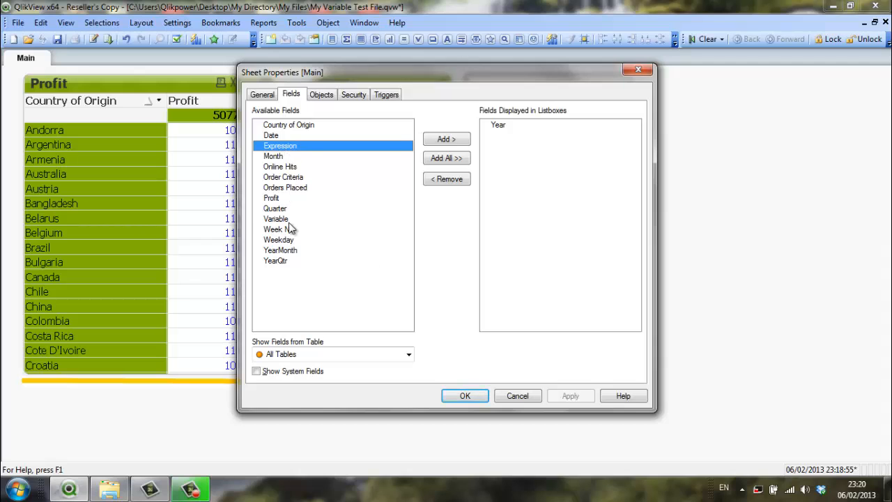
{"action": "left_click", "coordinate": [276, 218]}
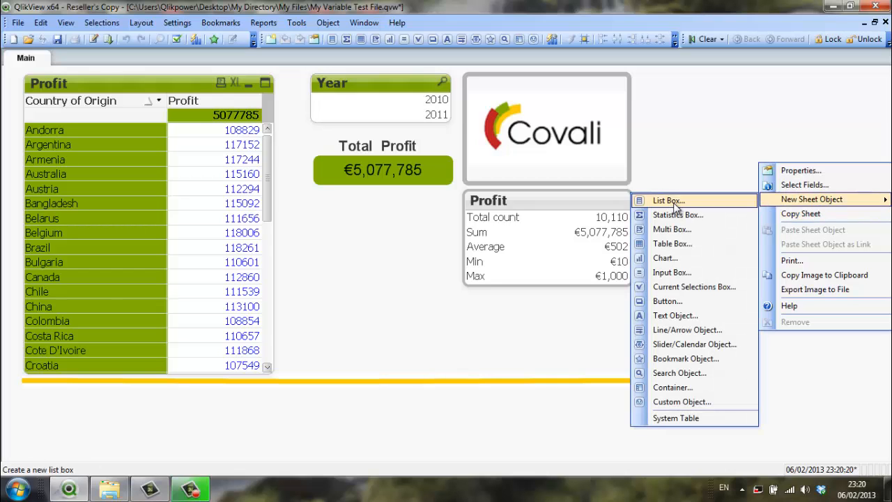
{"action": "left_click", "coordinate": [666, 200]}
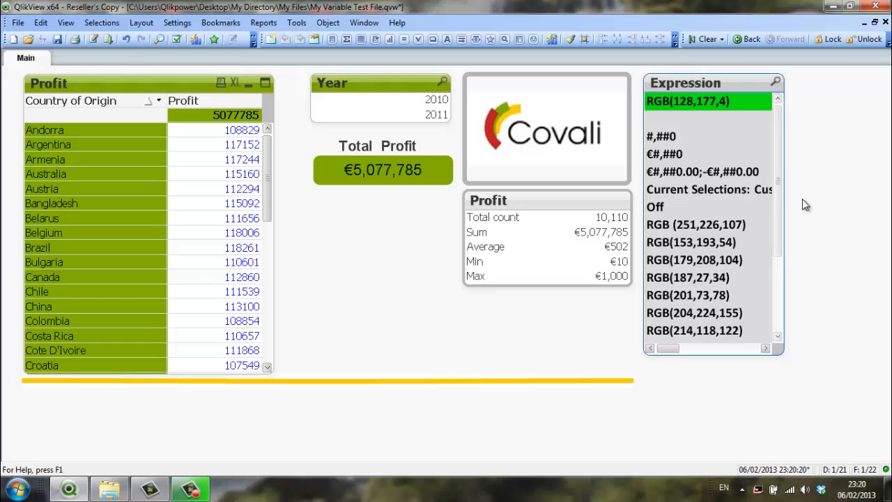
{"action": "mouse_move", "coordinate": [698, 194]}
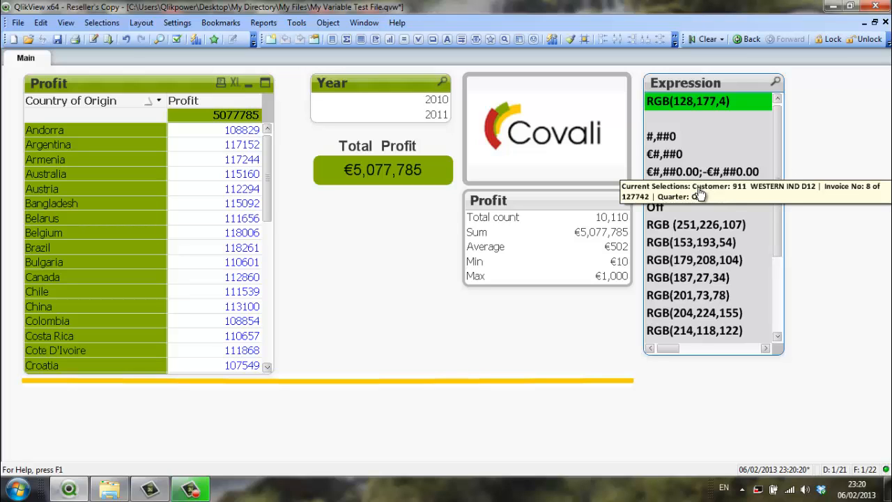
{"action": "mouse_move", "coordinate": [684, 154]}
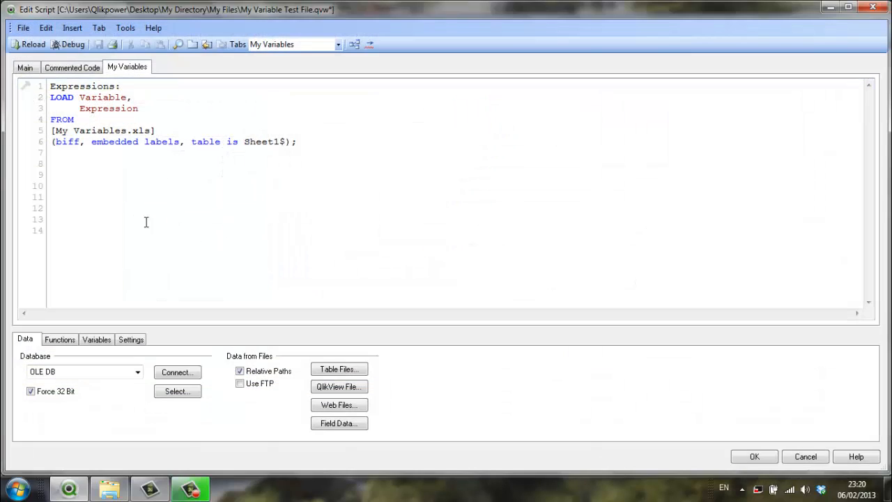
Uncomment the variable-creation loop and check that vNumberOfRows equals 22
{"action": "left_click", "coordinate": [96, 340]}
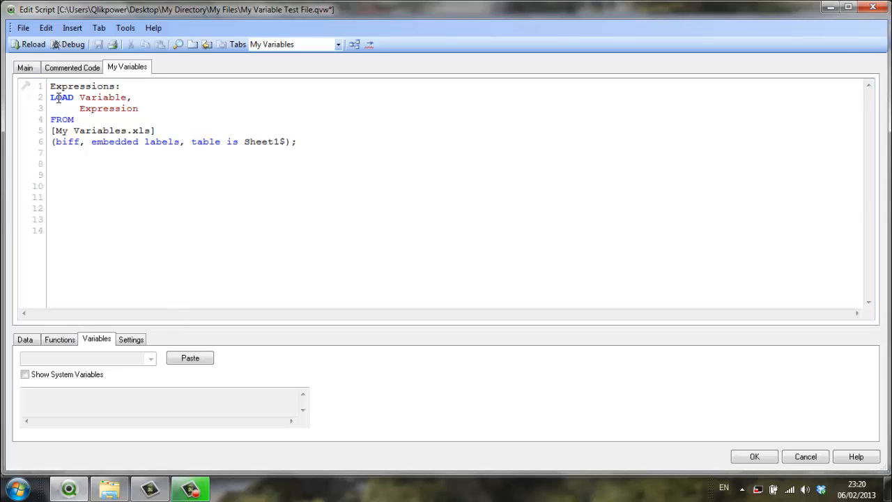
{"action": "left_click", "coordinate": [72, 67]}
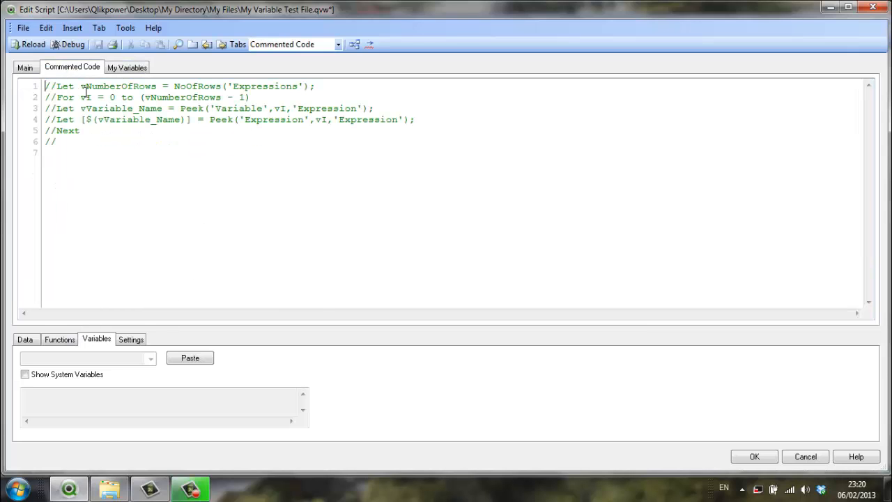
{"action": "right_click", "coordinate": [140, 112]}
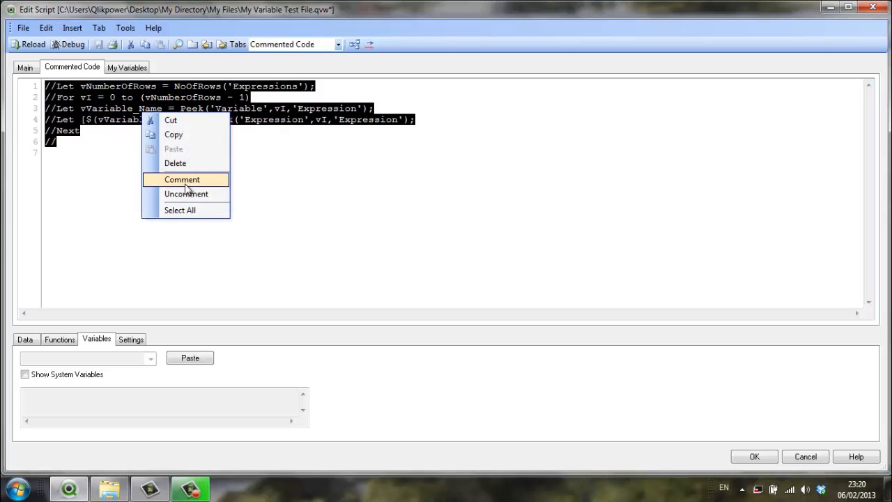
{"action": "left_click", "coordinate": [186, 194]}
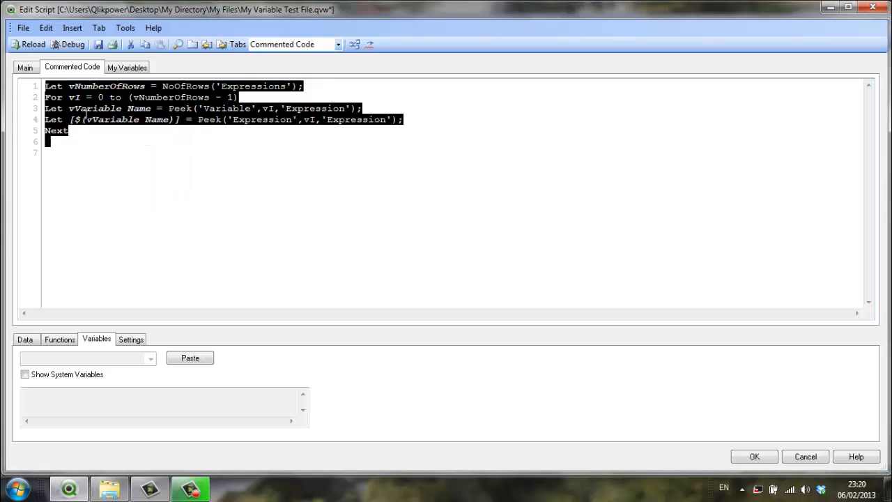
{"action": "mouse_move", "coordinate": [127, 71]}
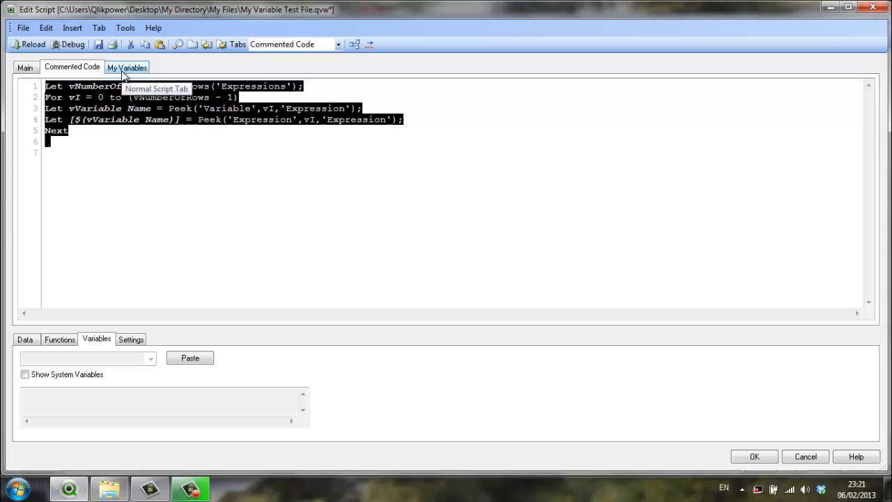
{"action": "left_click", "coordinate": [123, 67]}
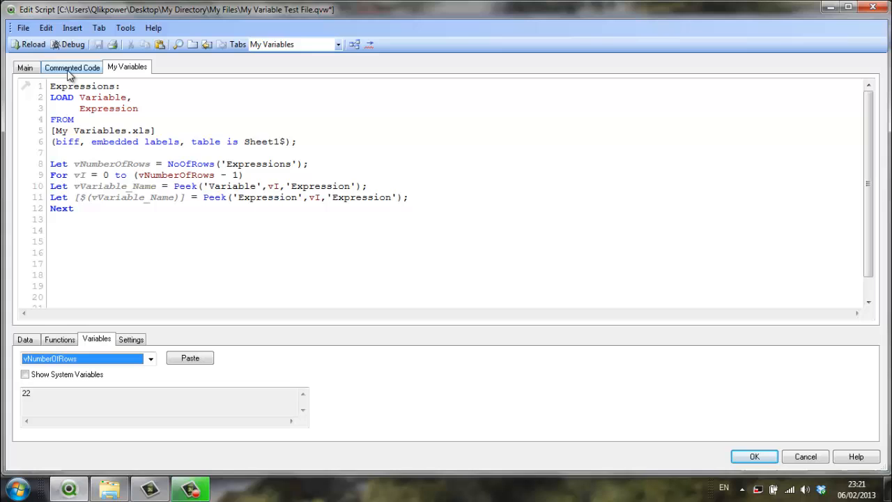
{"action": "left_click", "coordinate": [71, 67]}
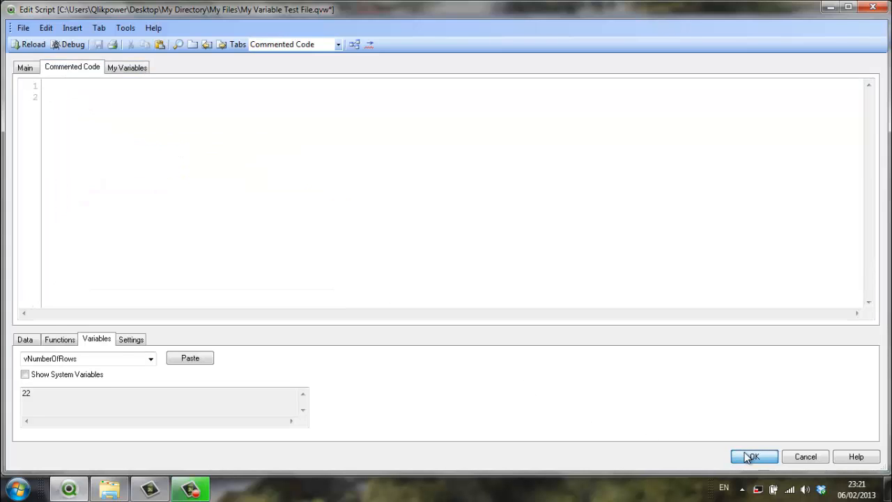
Change the Total Profit expression to NUM(SUM(Profit), format.currency1) and apply it
{"action": "left_click", "coordinate": [757, 457]}
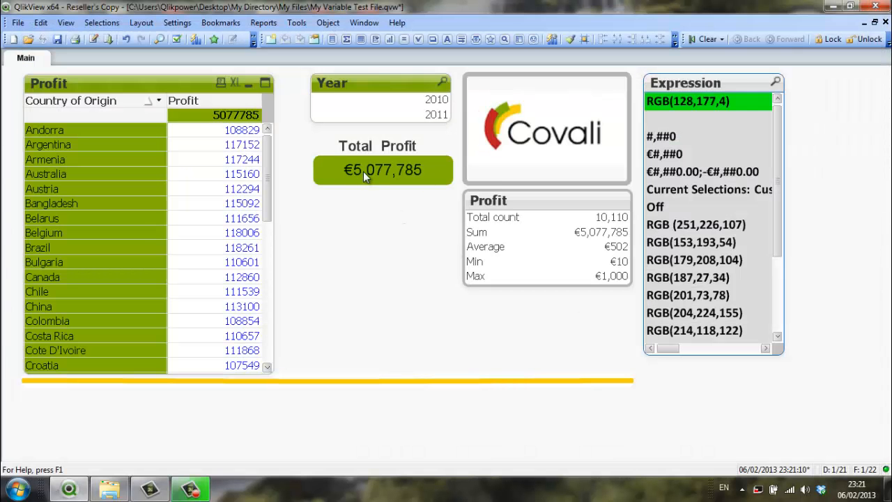
{"action": "double_click", "coordinate": [382, 170]}
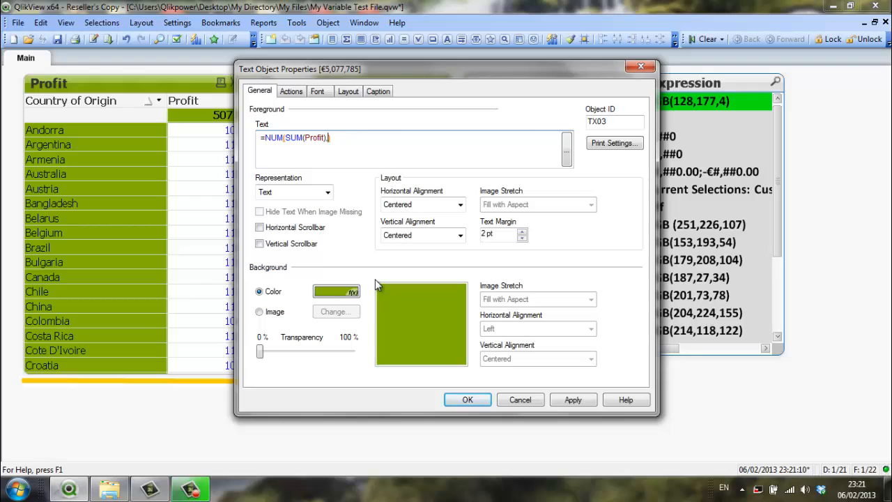
{"action": "type", "text": ".form"}
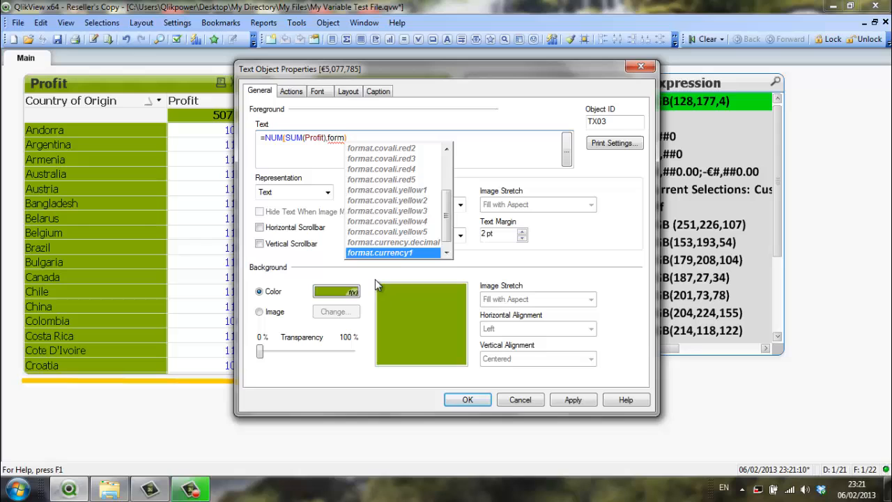
{"action": "left_click", "coordinate": [387, 252]}
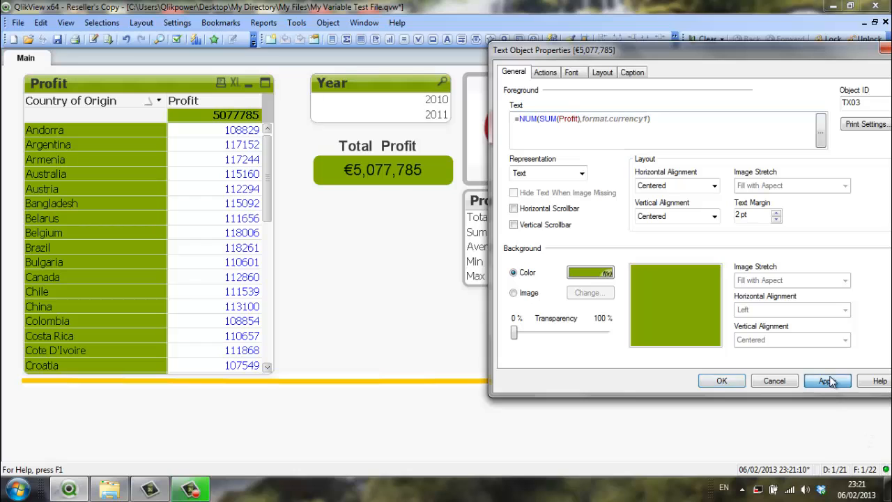
{"action": "left_click", "coordinate": [835, 380]}
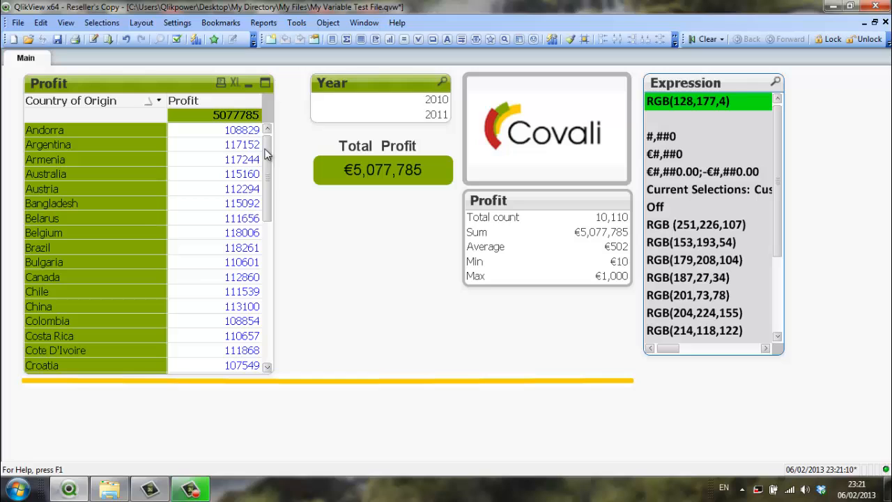
Open the Profit table's expression editor and select format.integer for replacement
{"action": "right_click", "coordinate": [237, 115]}
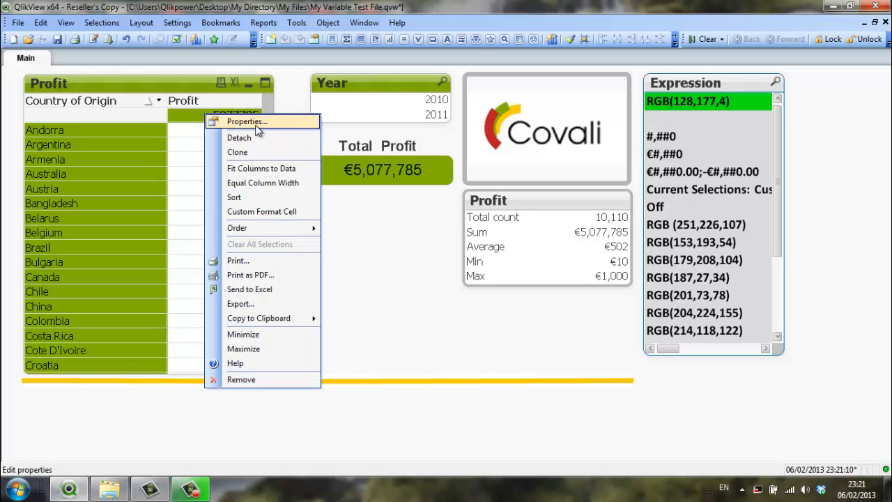
{"action": "left_click", "coordinate": [244, 122]}
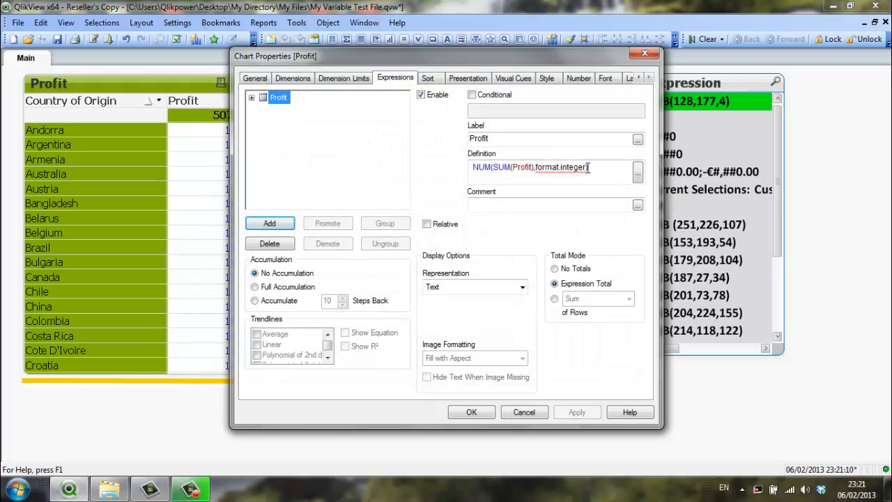
{"action": "left_click", "coordinate": [637, 172]}
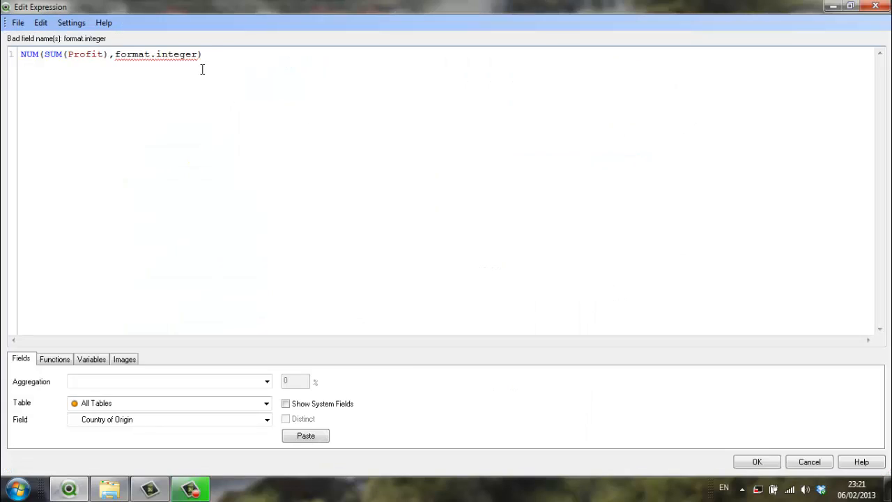
{"action": "double_click", "coordinate": [155, 54]}
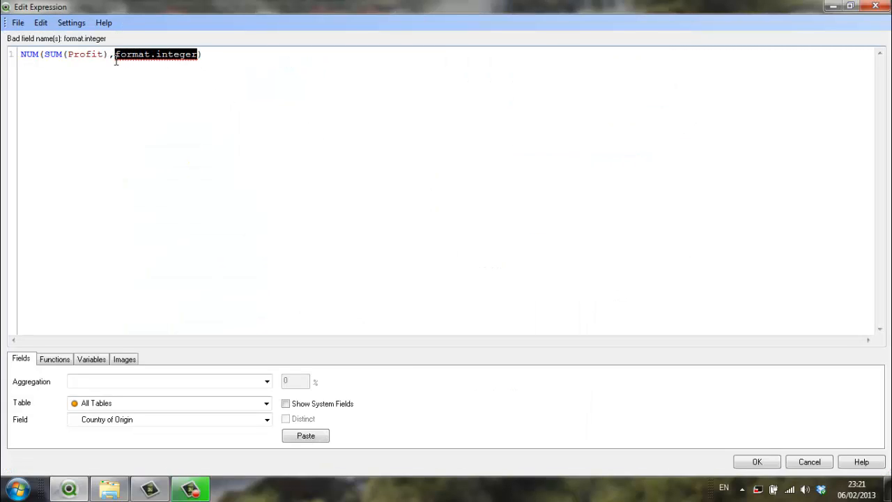
{"action": "type", "text": "f"}
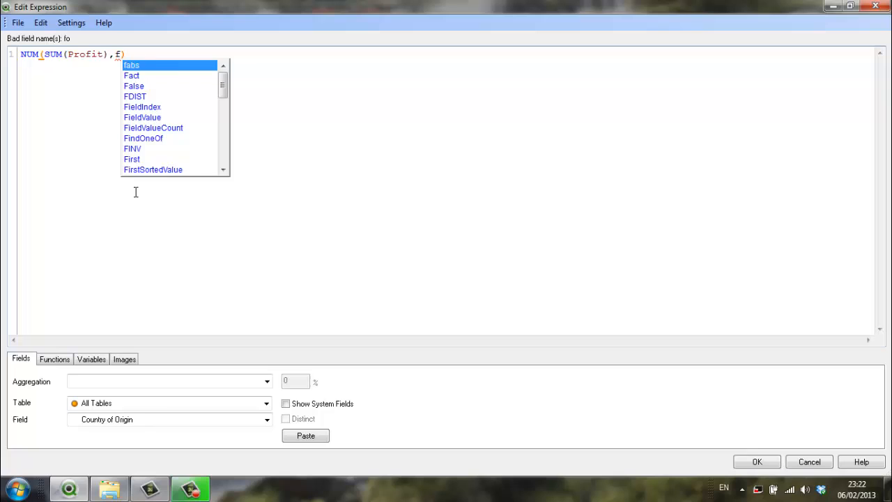
Replace it with format.currency.decimal and confirm the chart properties
{"action": "type", "text": "orma"}
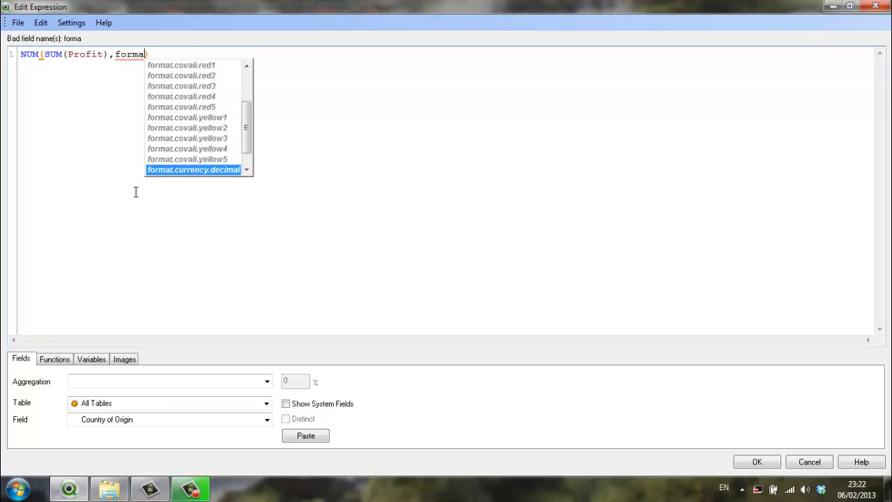
{"action": "double_click", "coordinate": [193, 169]}
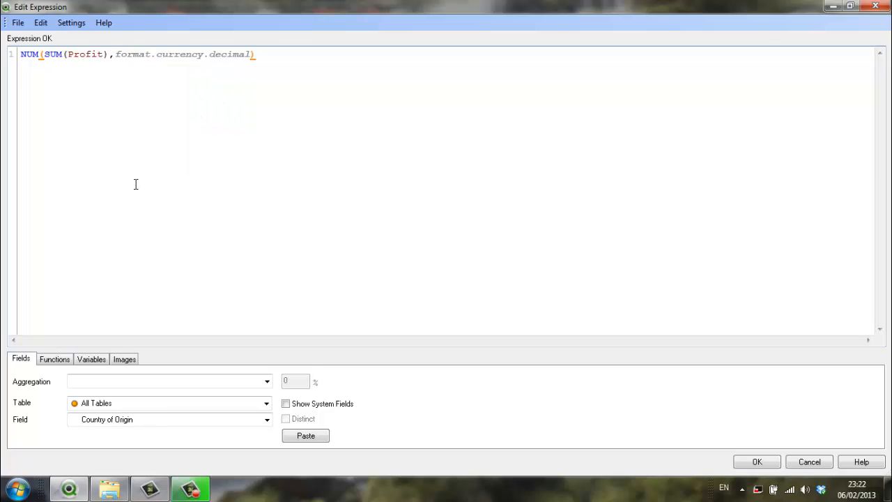
{"action": "left_click", "coordinate": [759, 462]}
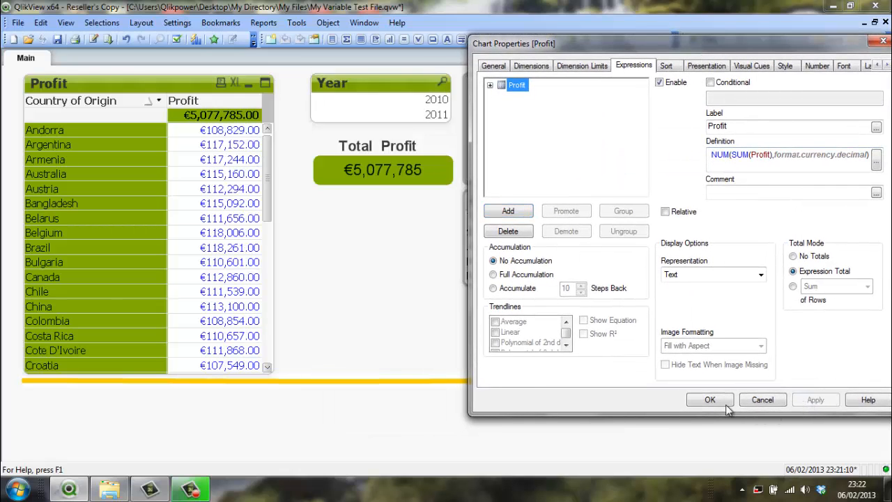
{"action": "left_click", "coordinate": [710, 400]}
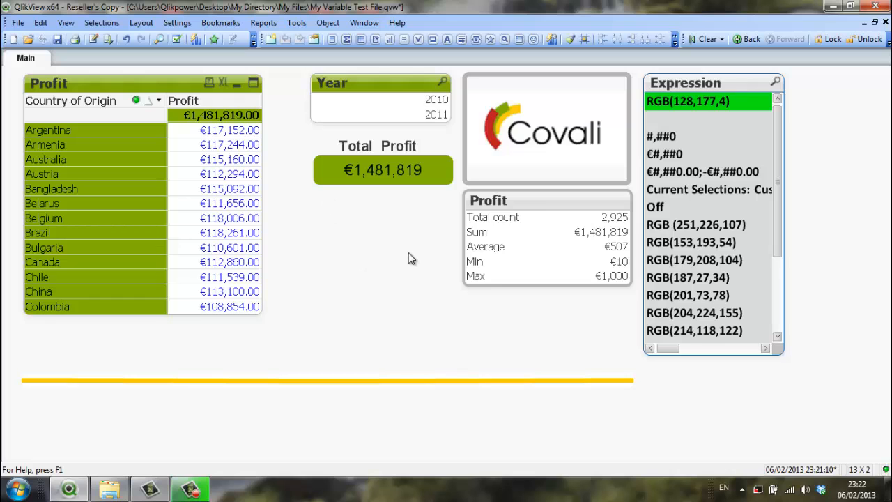
{"action": "mouse_move", "coordinate": [377, 253]}
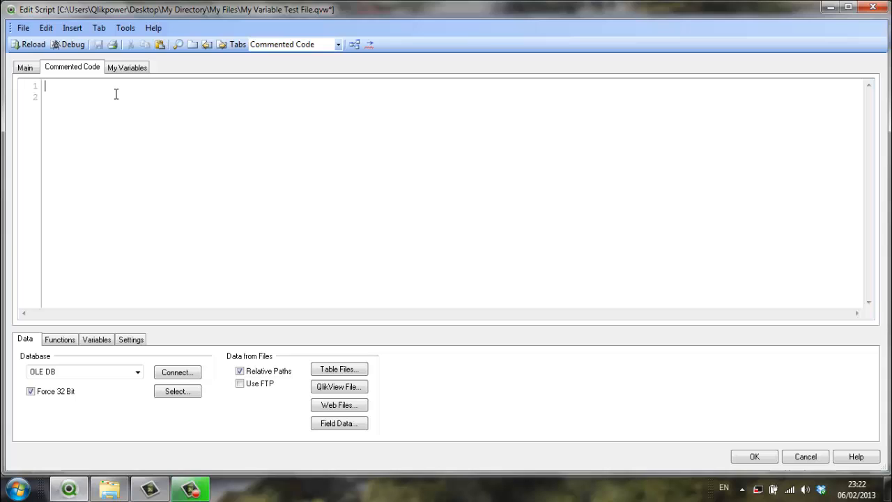
{"action": "left_click", "coordinate": [130, 67]}
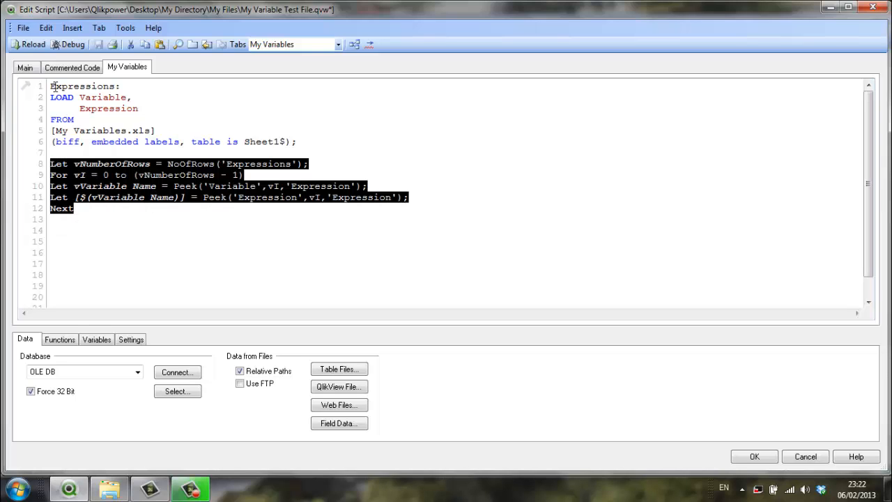
{"action": "left_click", "coordinate": [307, 143]}
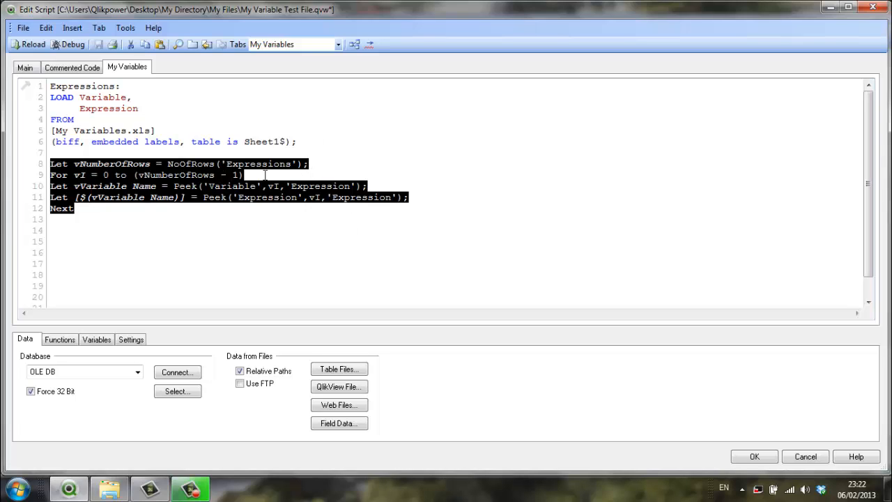
{"action": "mouse_move", "coordinate": [754, 456]}
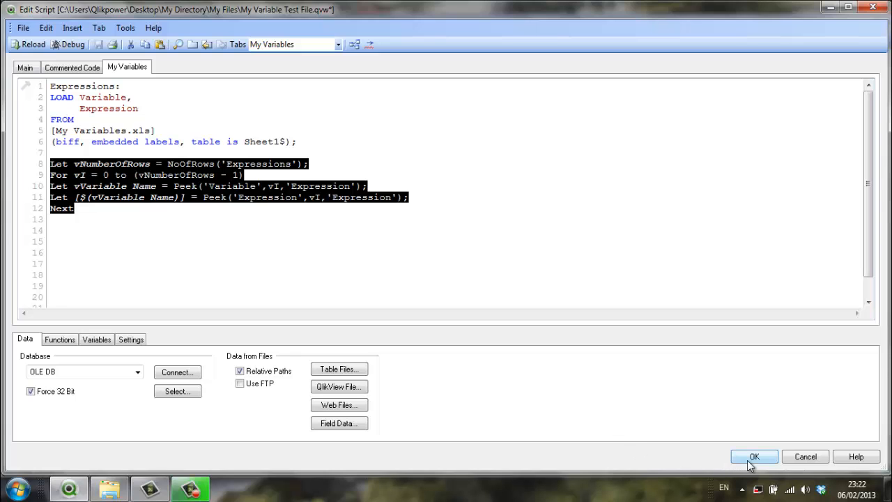
{"action": "left_click", "coordinate": [765, 456]}
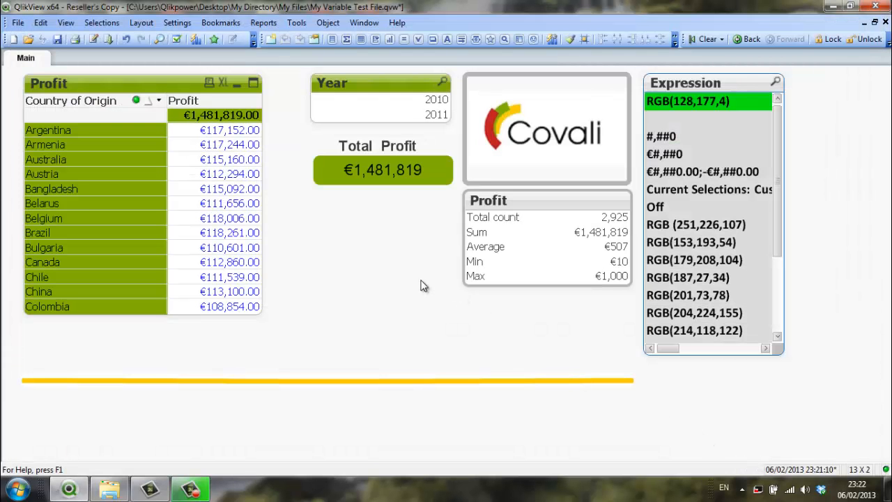
{"action": "mouse_move", "coordinate": [493, 312]}
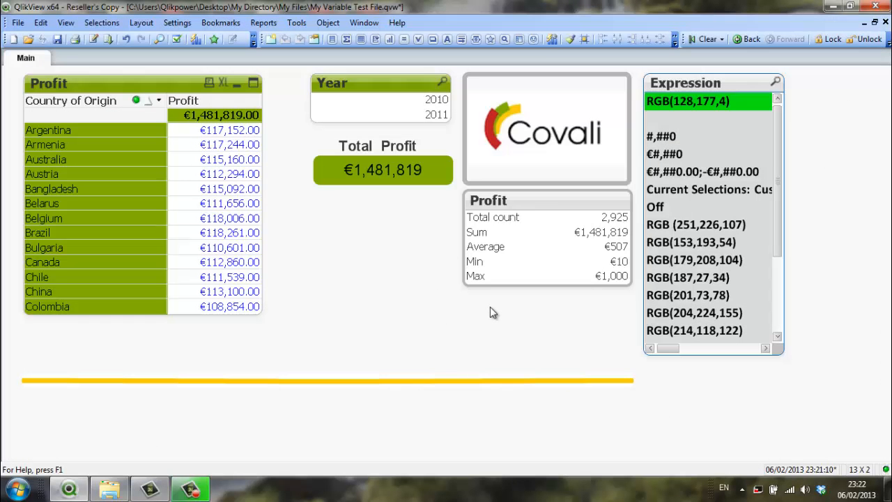